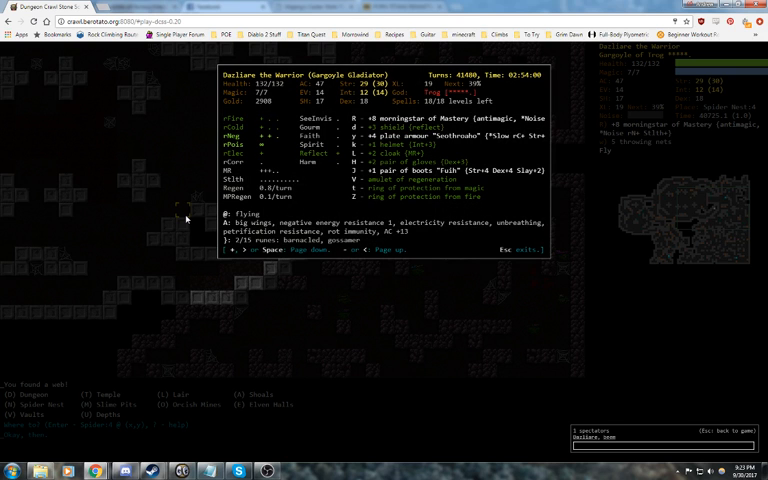
Step: Dismiss the % character overview, leaving the 'Where to?' travel prompt on Spider Nest 3
key("Escape")
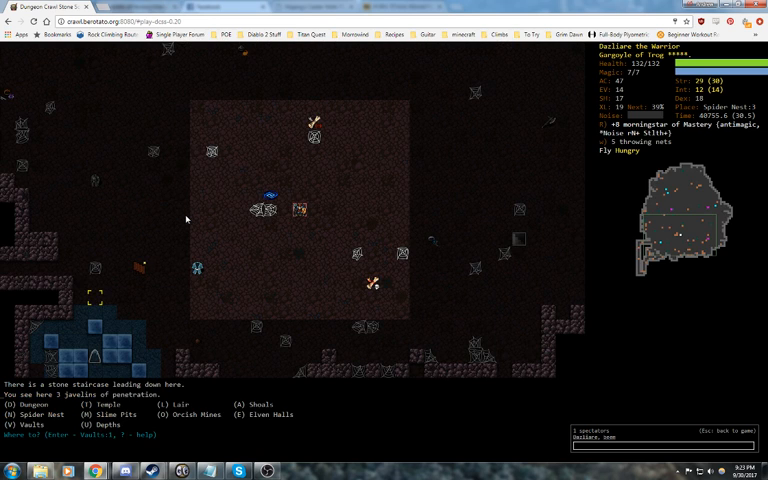
key("V")
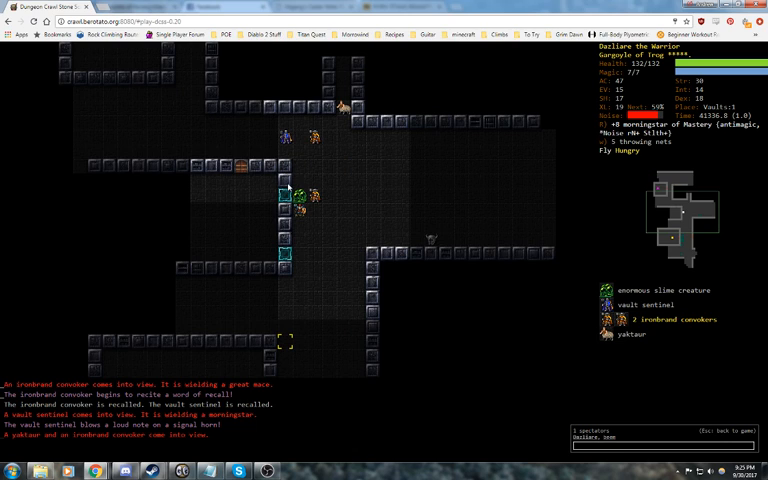
Step: Fight the yaktaur captains, yaktaurs and convokers beside the Vaults:1 gate
key("V")
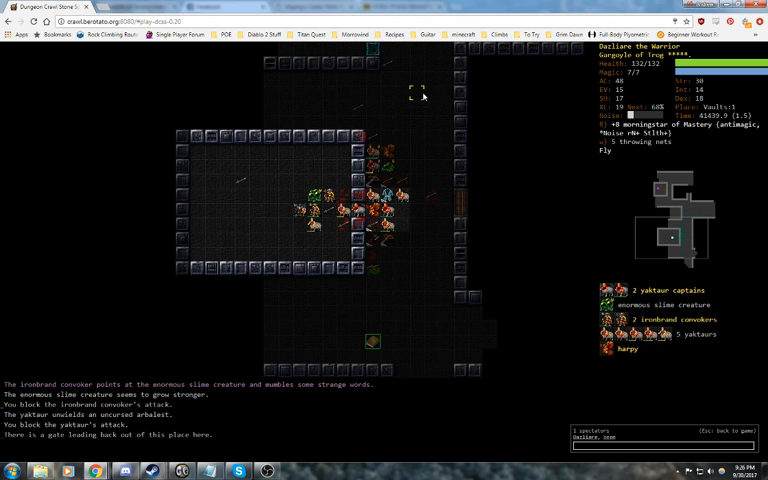
Step: Reach Desuts's Magic Scroll Emporium and browse its scrolls with 2908 gold
key("V")
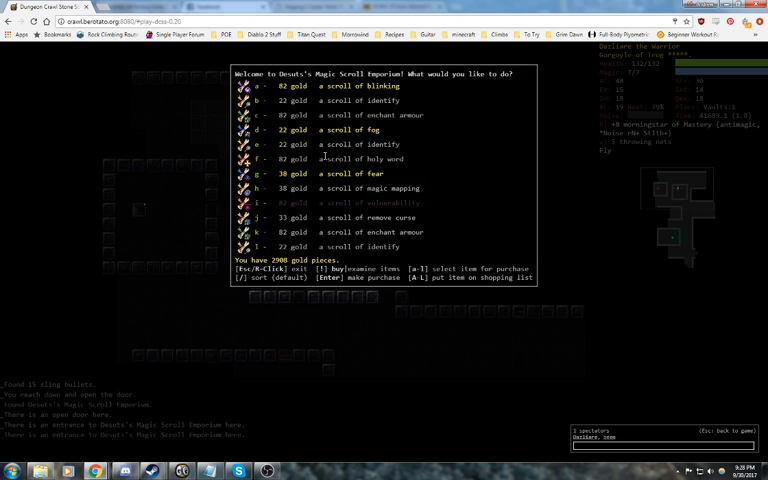
Step: Buy the marked scrolls, then read identify to reveal the wands of clouds and digging
key("Escape")
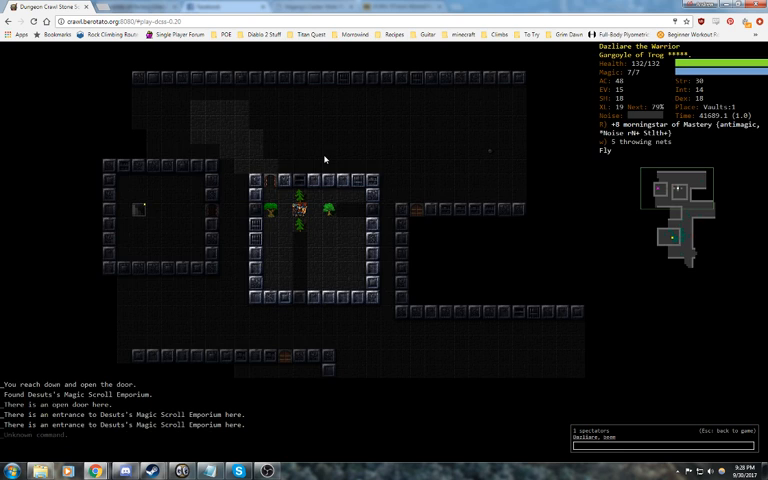
key("Q")
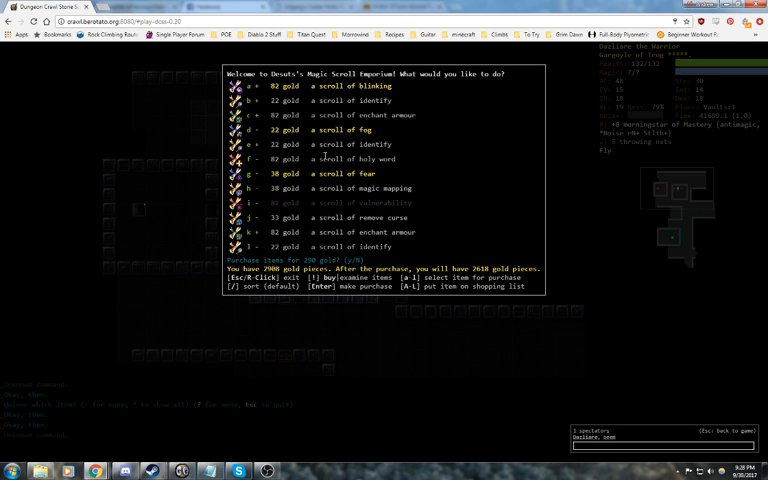
key("Return")
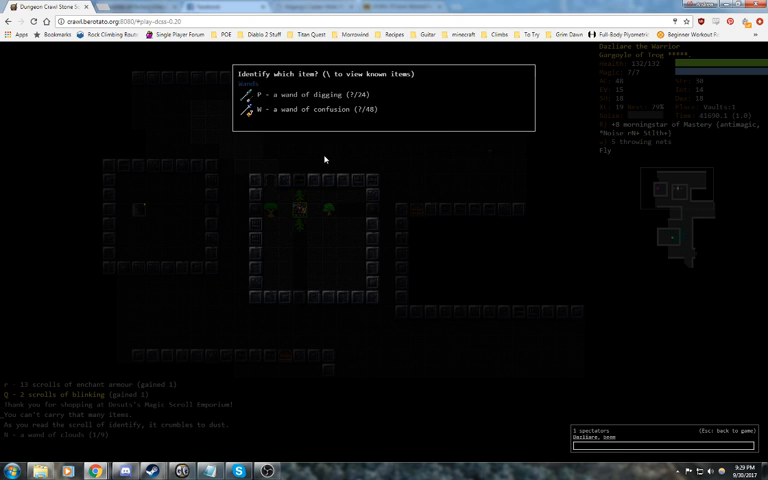
key("P")
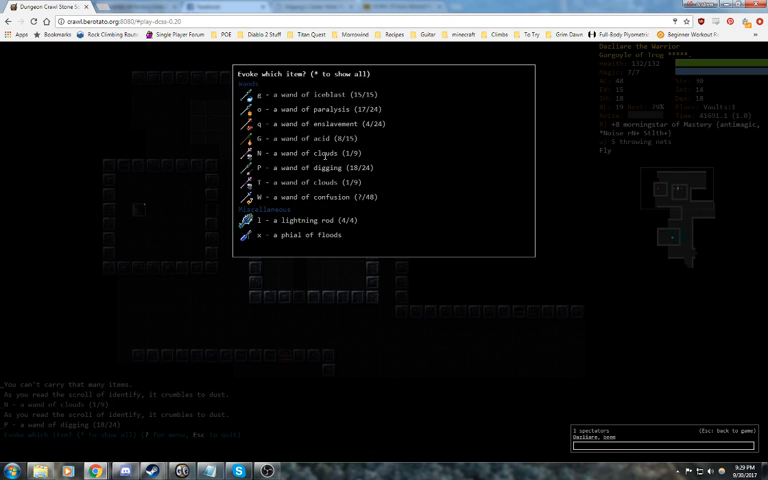
key("Escape")
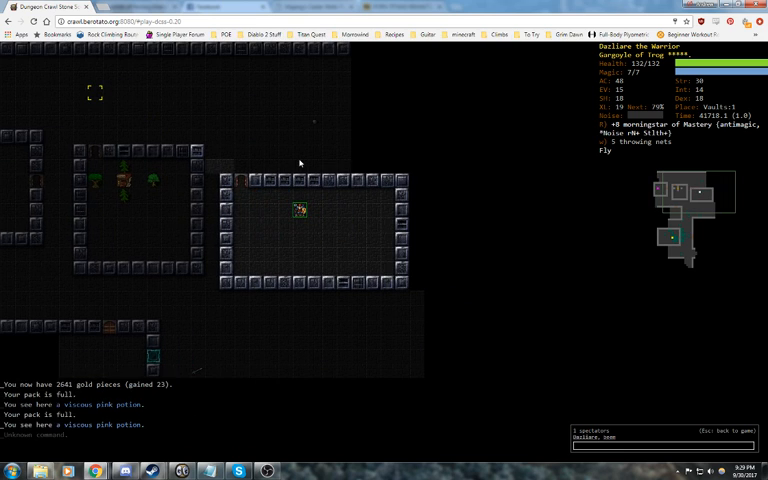
Step: Scroll through the full inventory in the drop menu to spot junk items
key("d")
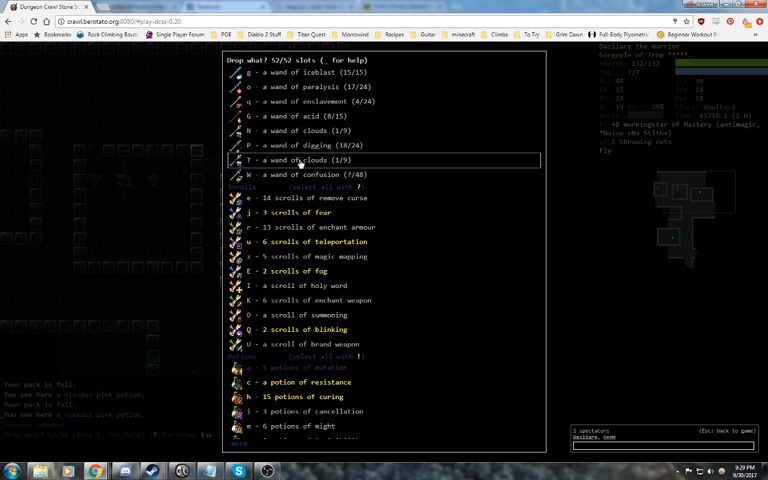
scroll("up", 3)
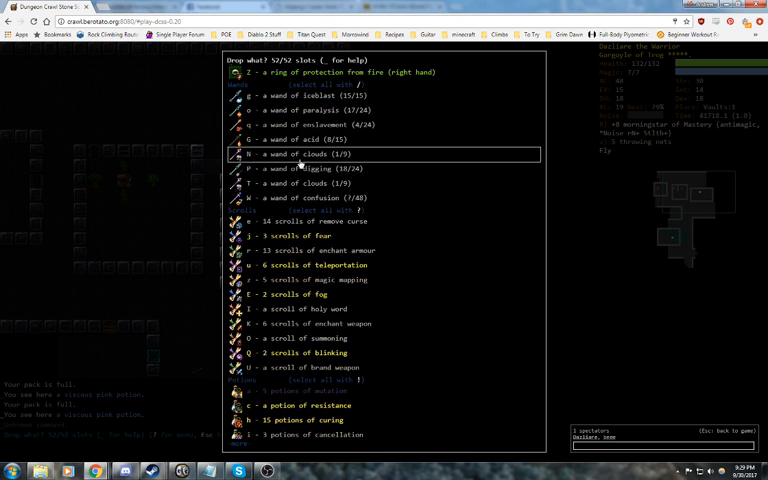
scroll("down", 3)
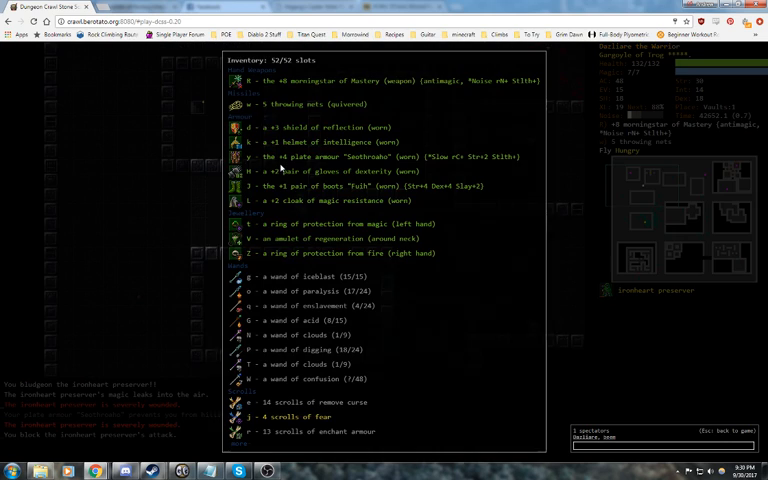
key("Escape")
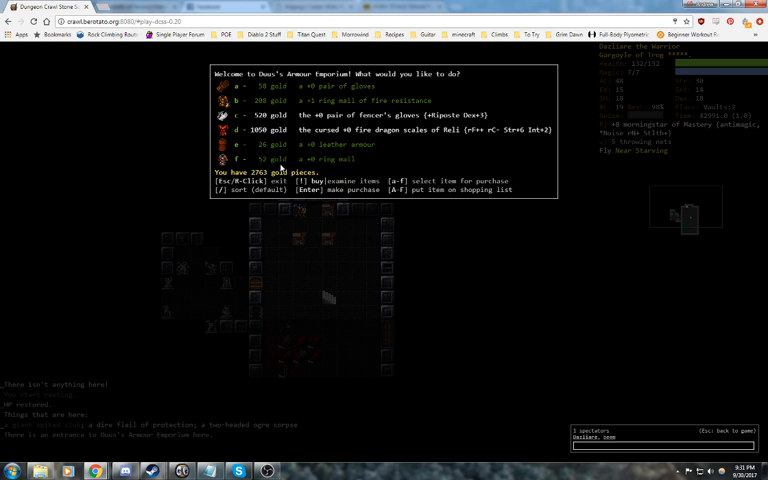
mouse_move(267, 220)
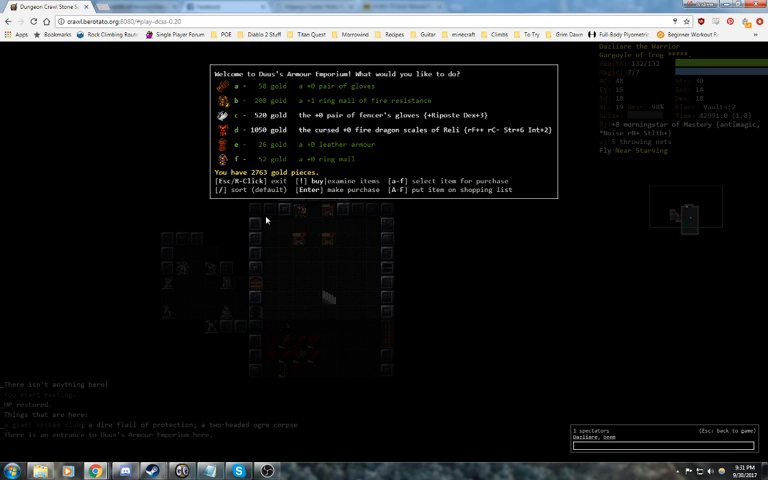
mouse_move(266, 218)
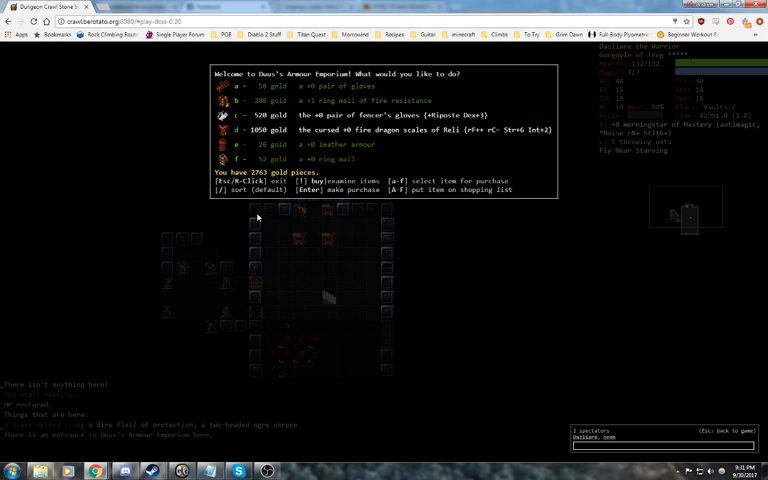
mouse_move(281, 198)
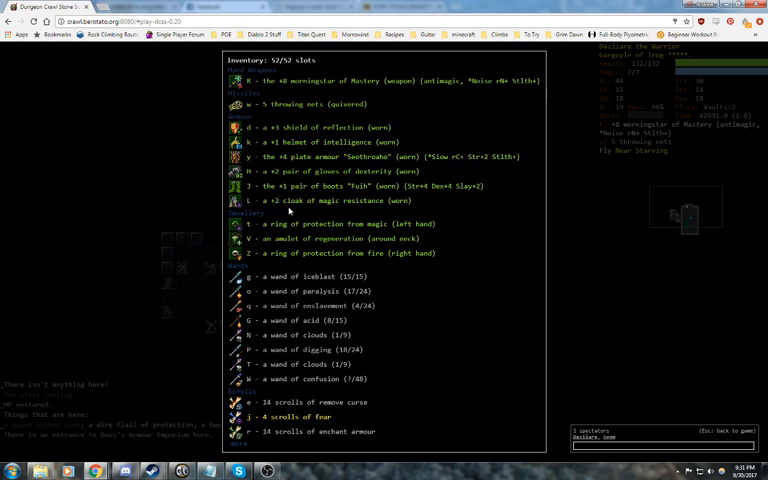
Step: Close the inventory and return to the 520-gold fencer's gloves in Duus's Armour Emporium
key("Escape")
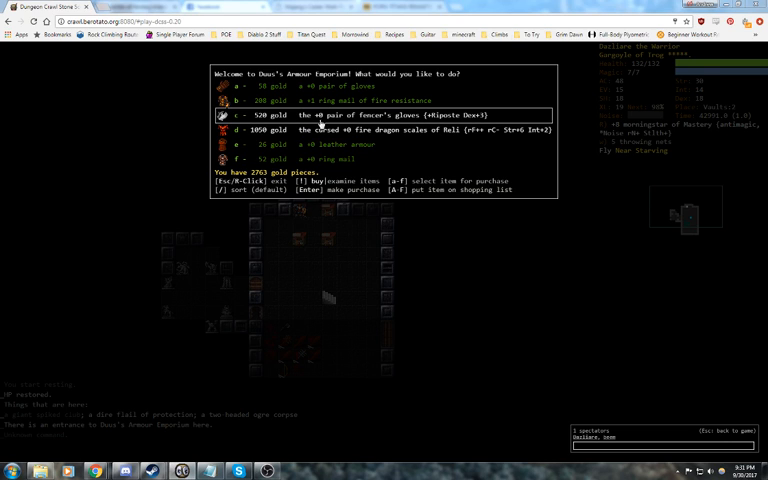
mouse_move(387, 267)
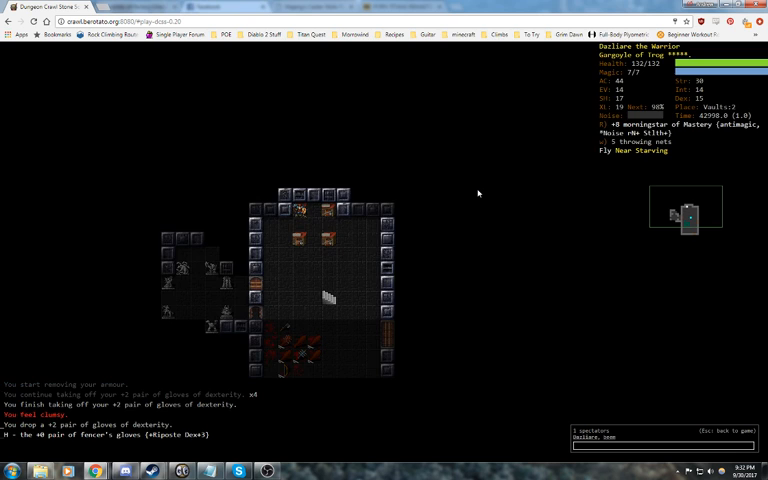
Step: Put on the newly bought fencer's gloves
key("W")
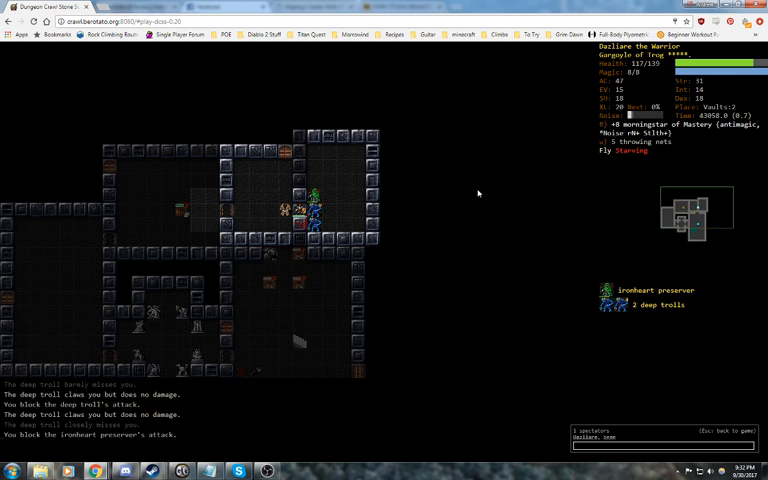
Step: Review current skill training levels, then close the skill overview
key("m")
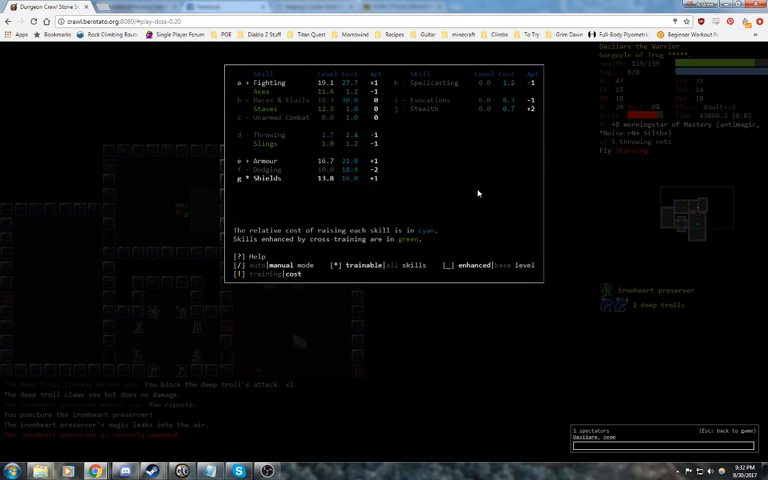
key("Escape")
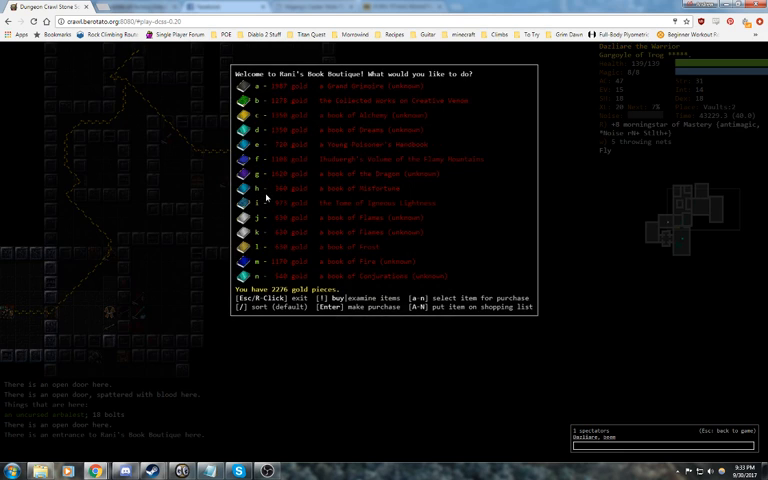
Step: Leave Rani's Book Boutique without buying anything
key("Escape")
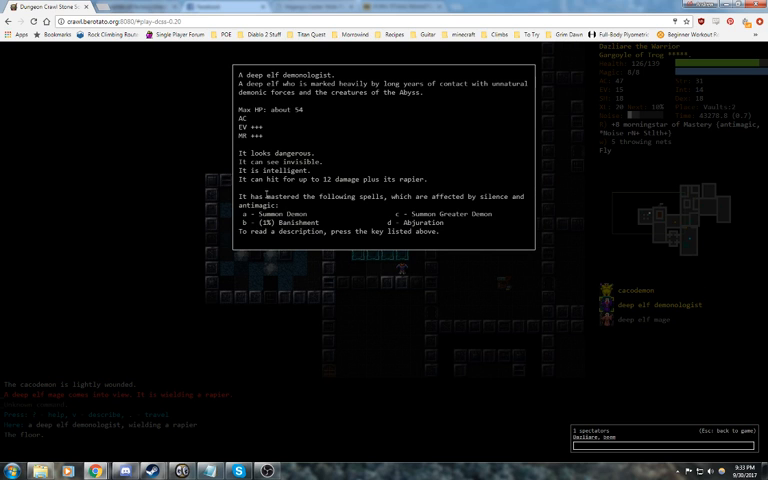
Step: Dismiss the demonologist description, fight and rest, then check skill training progress
key("Escape")
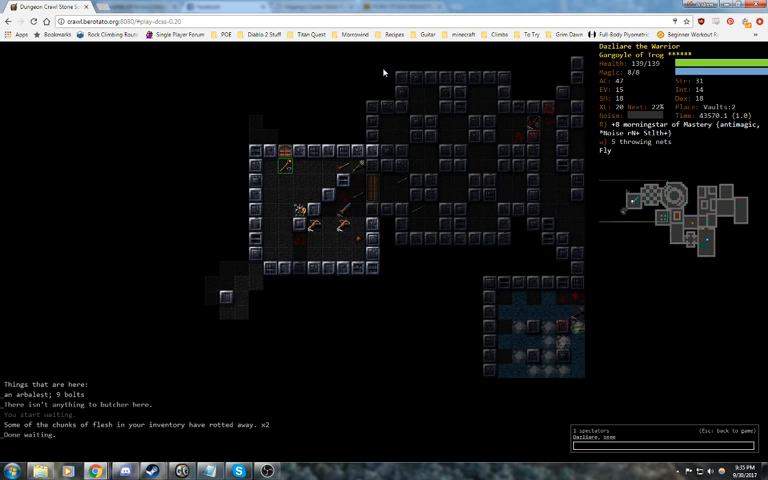
key("m")
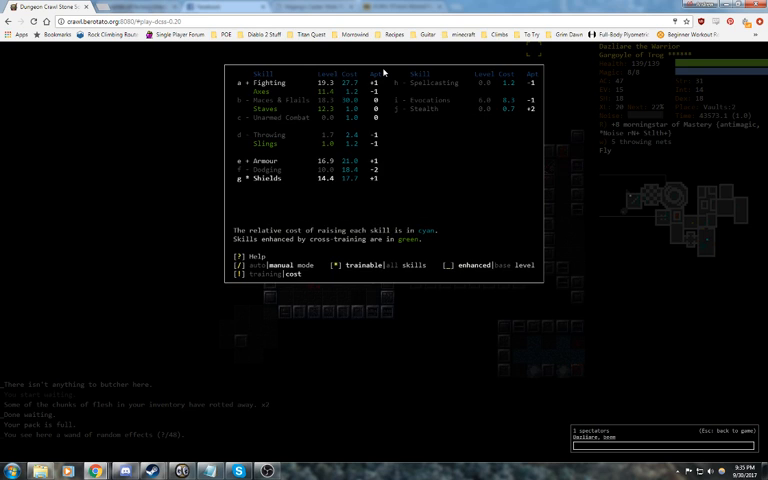
key("Escape")
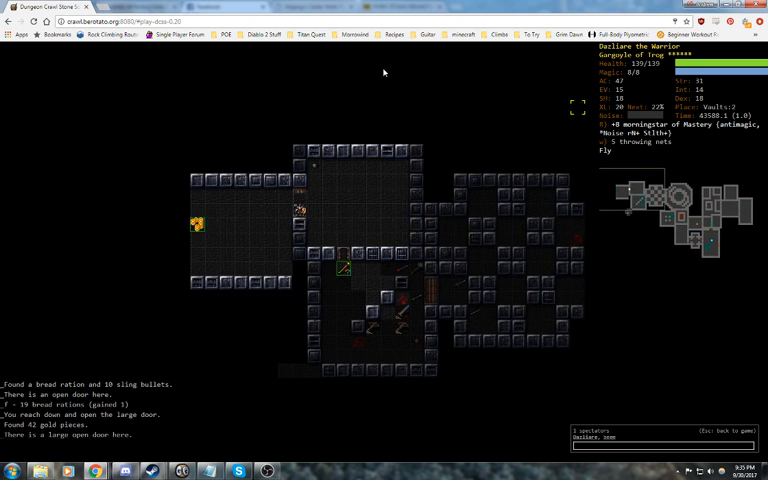
Step: Review the full inventory, then close the listing to return to the map
key("i")
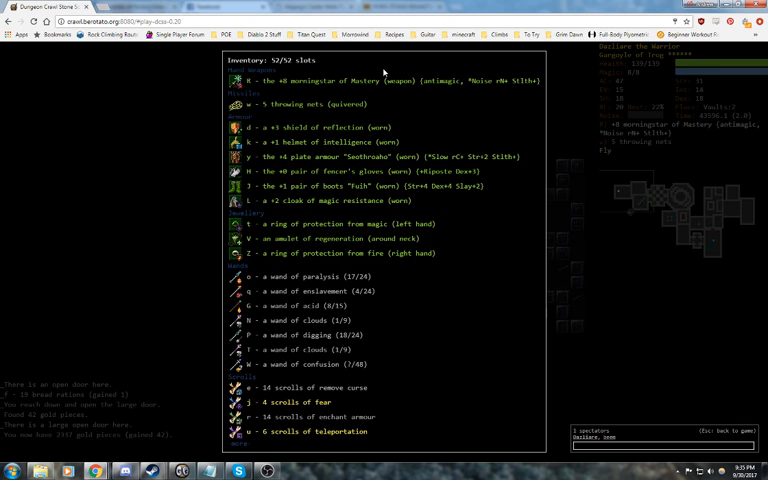
key("Escape")
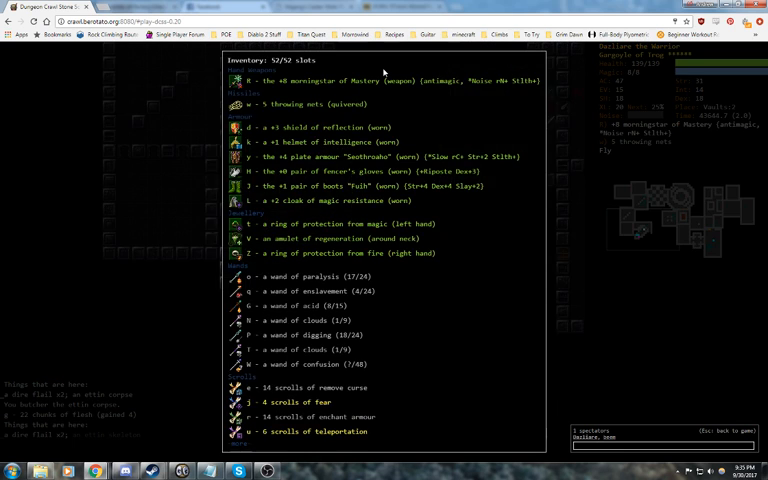
key("Escape")
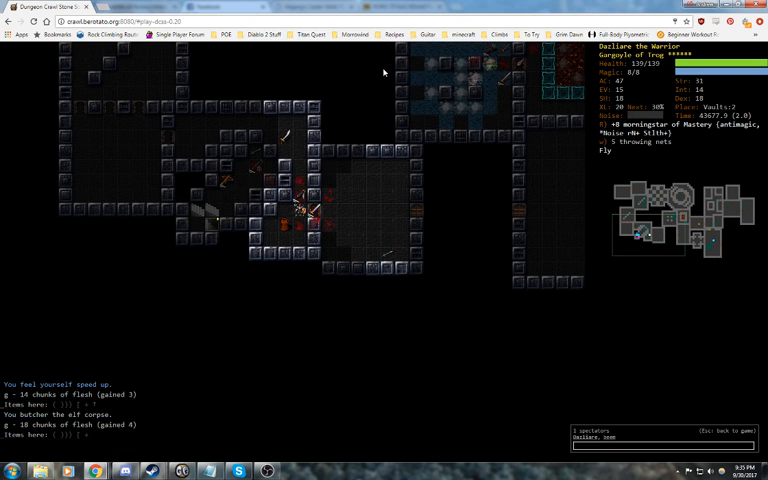
Step: Check the inventory again and close it to keep exploring
key("i")
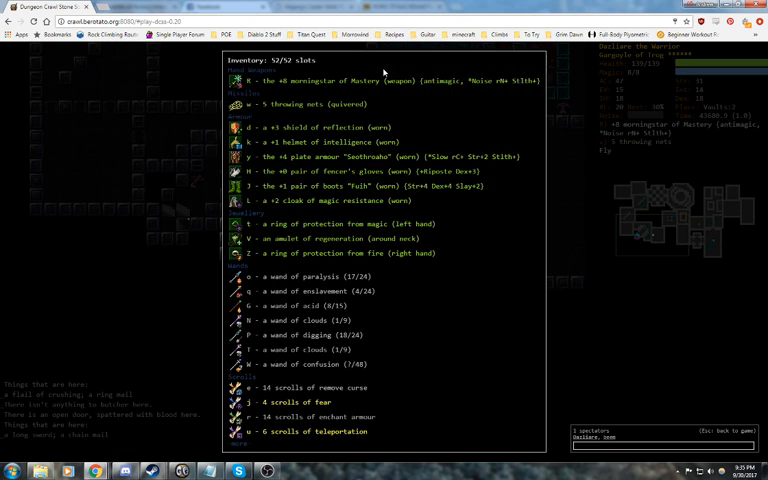
key("Escape")
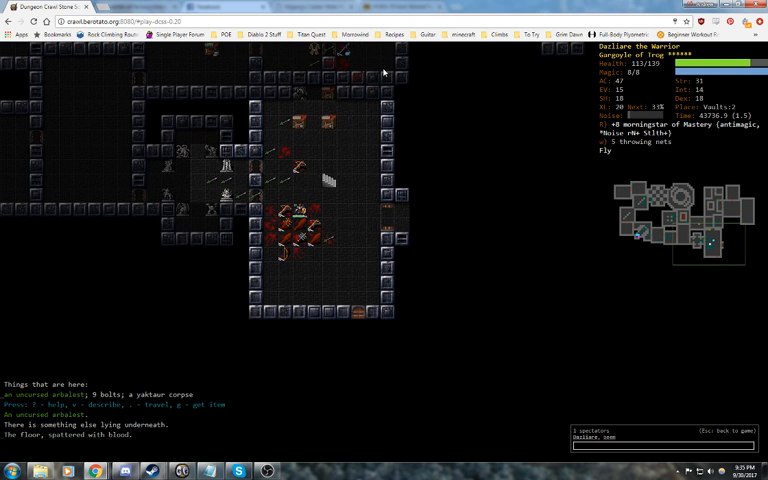
Step: Free a slot, try the +6 eveningstar of holy wrath, drop it, and rewield the morningstar
key("g")
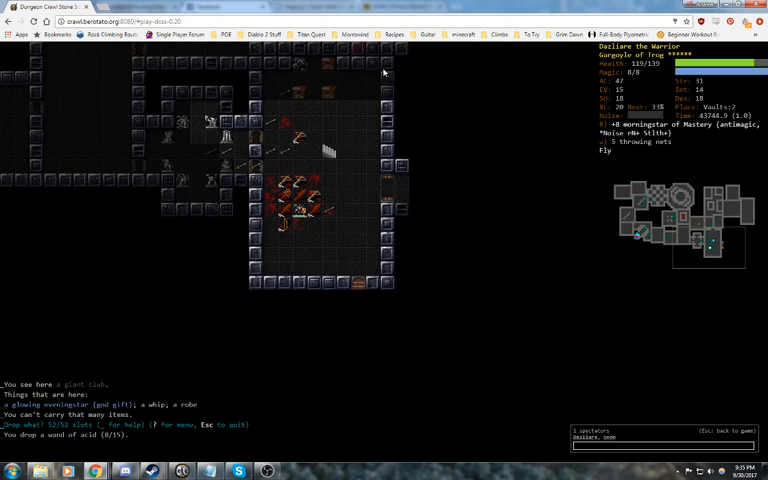
key("w")
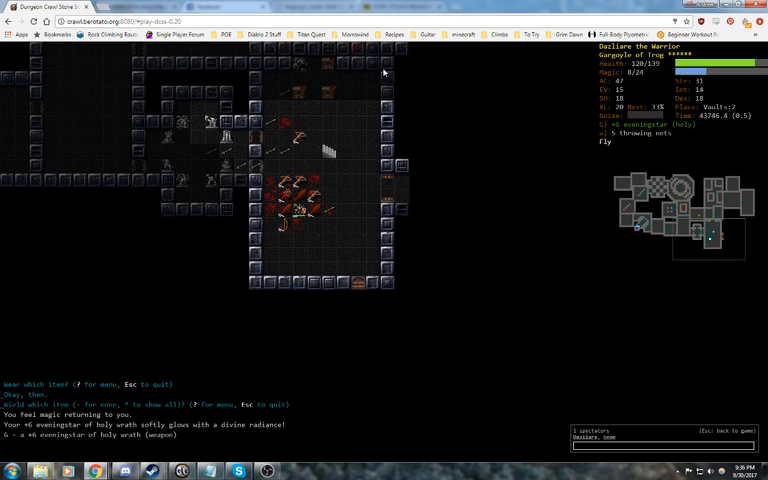
key("d")
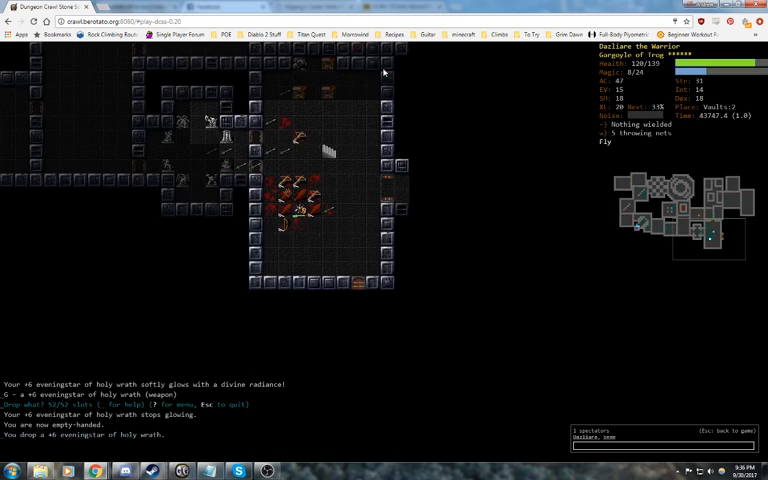
key("w")
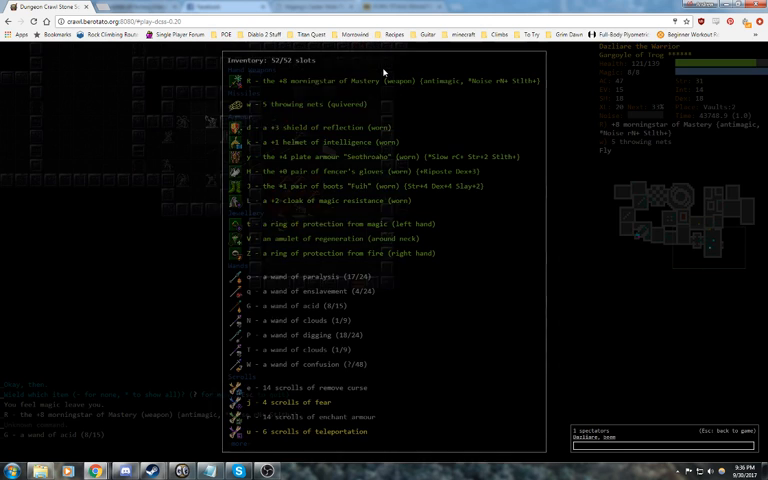
Step: Close the inventory to continue exploring toward the downward staircase
key("Escape")
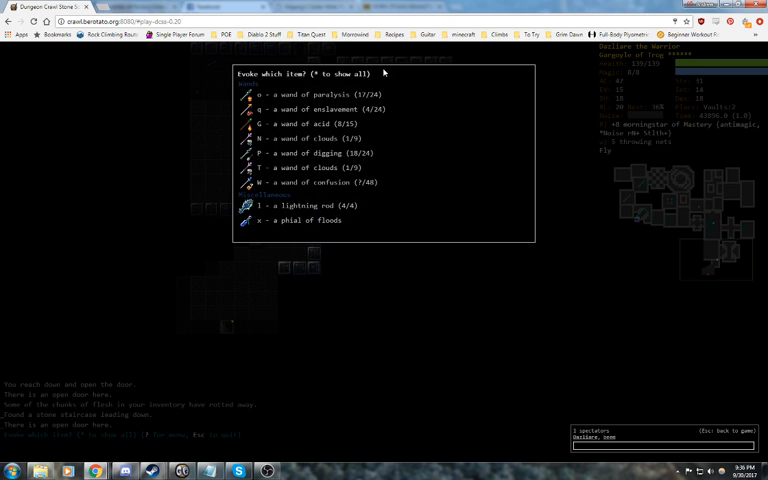
Step: Dismiss the evocable items list to head for Roby's Assorted Antiques
key("Escape")
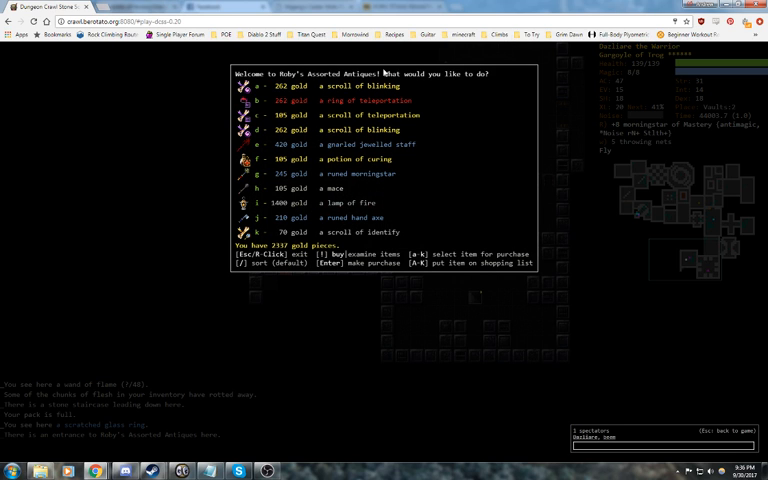
Step: Leave the shop, read identify, browse the drop menu, and answer the ring-removal prompt
key("Escape")
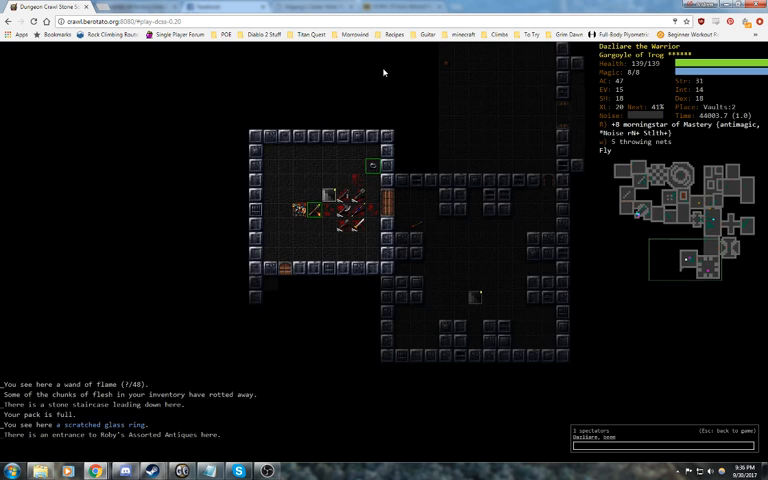
key("q")
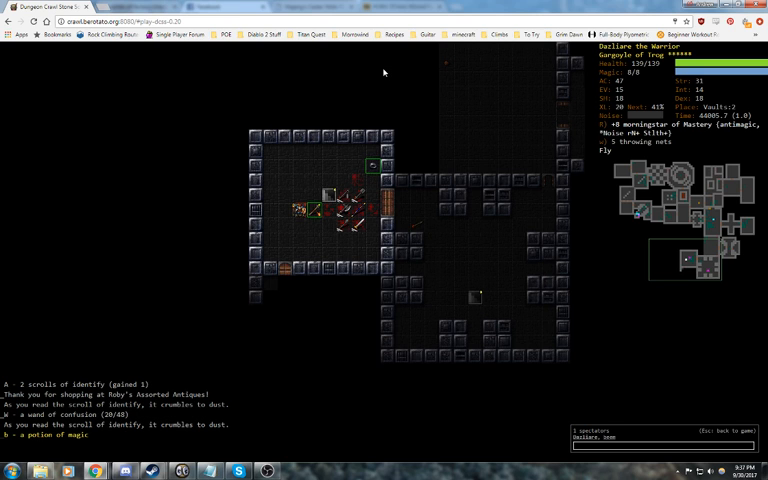
key("d")
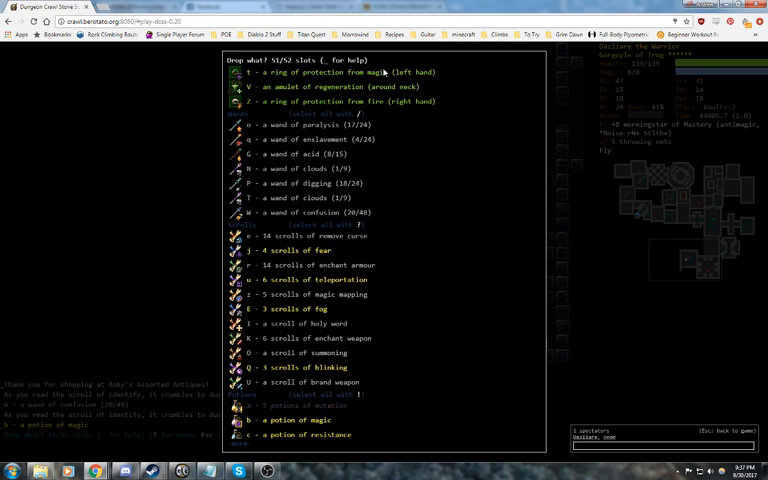
scroll("down", 3)
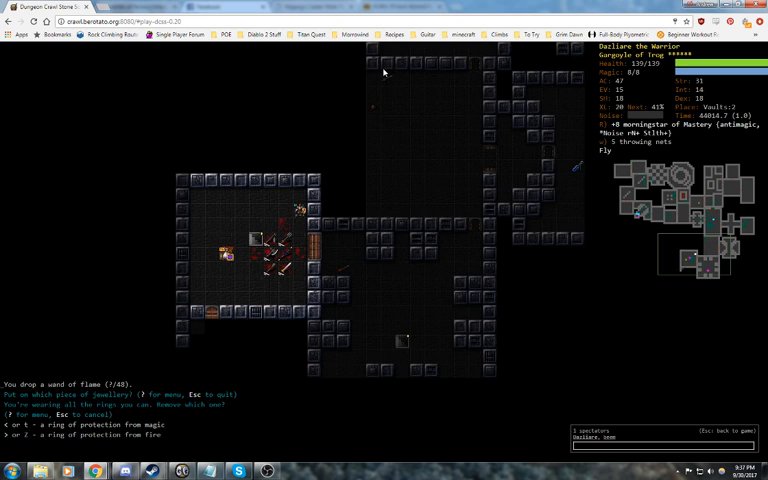
key("t")
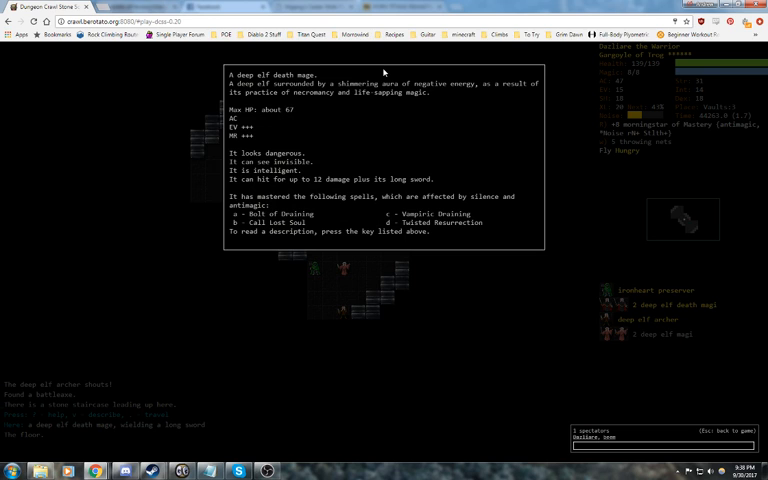
Step: Close the deep elf death mage's description after checking its threat
key("Escape")
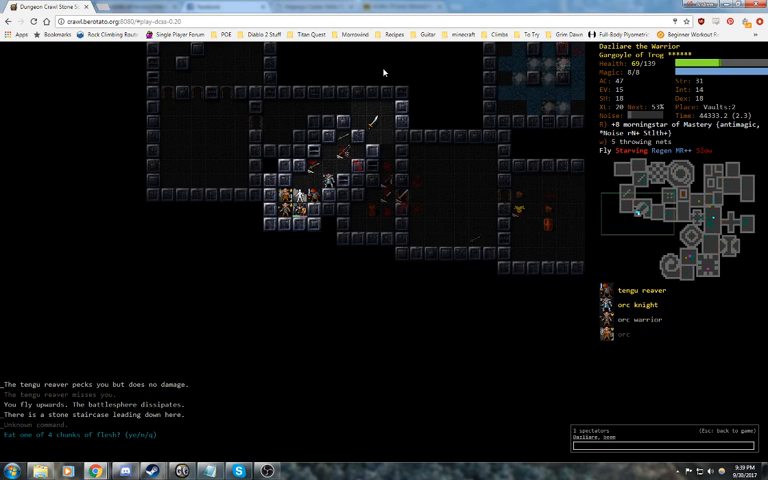
key("a")
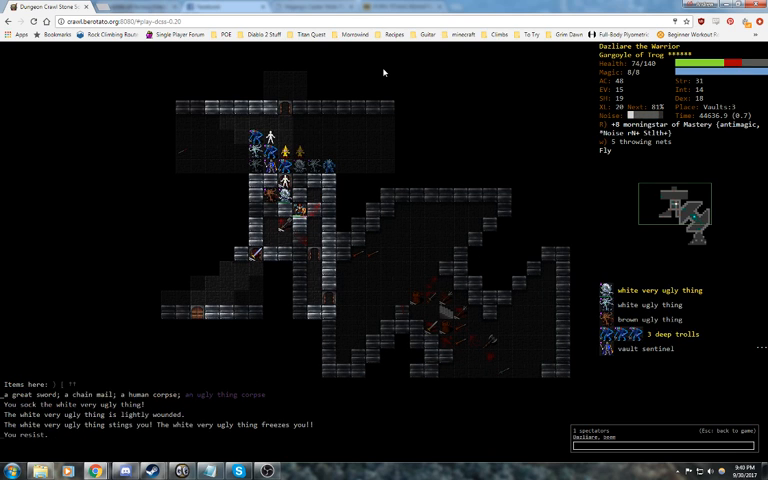
Step: Evoke a wand to keep fighting the ugly things
key("v")
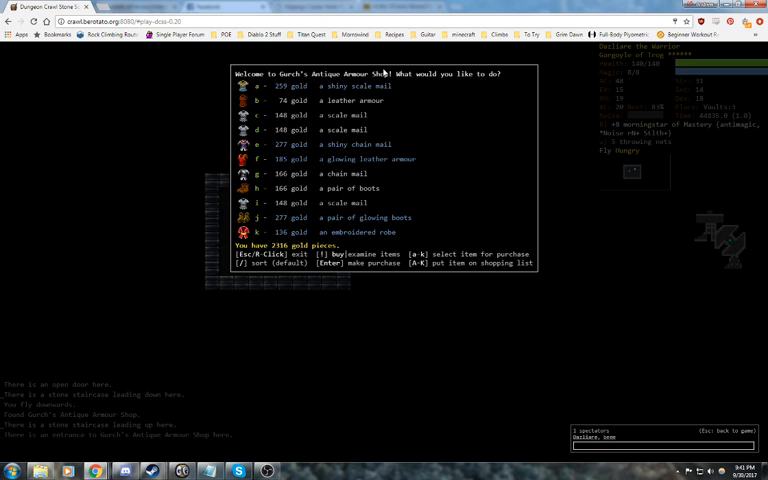
Step: Exit Gurch's Antique Armour Shop without buying anything
key("Escape")
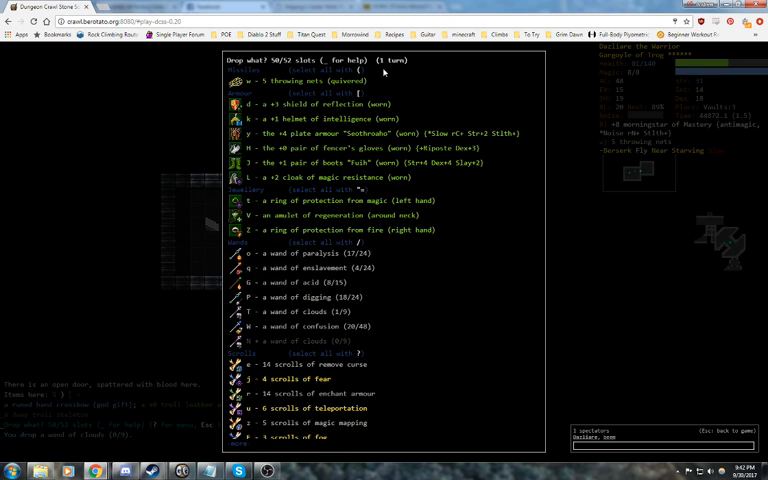
Step: Back out of the current menu to choose another item to drop
key("Escape")
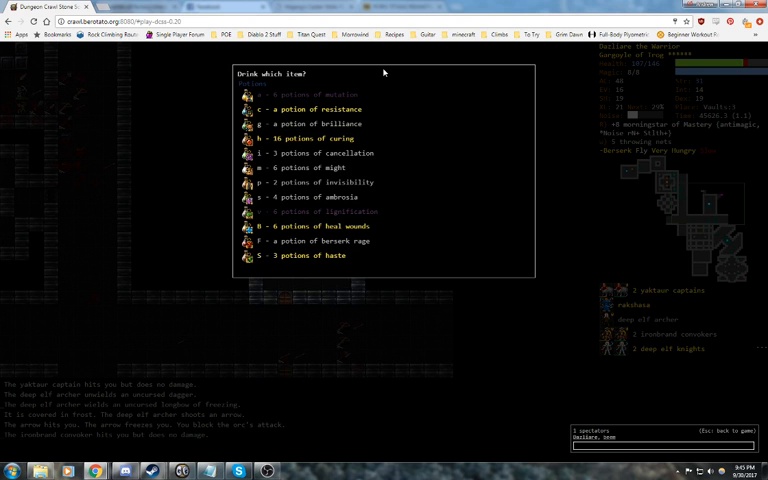
Step: Check the potions and scrolls lists, backing out of both without using anything
key("Escape")
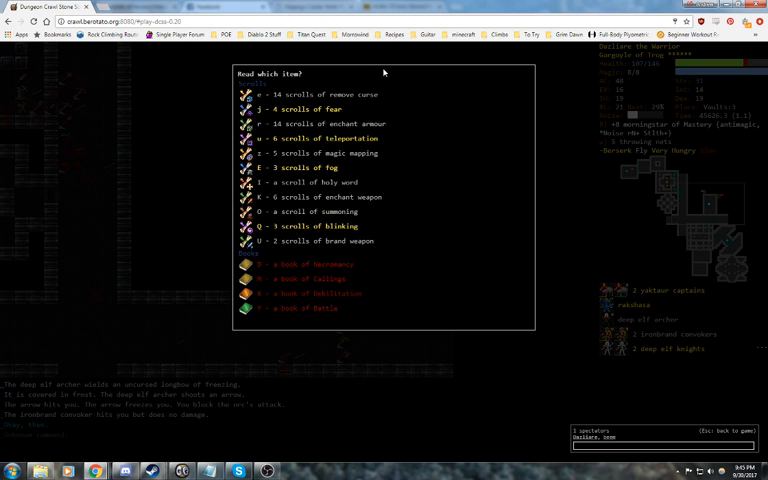
key("Escape")
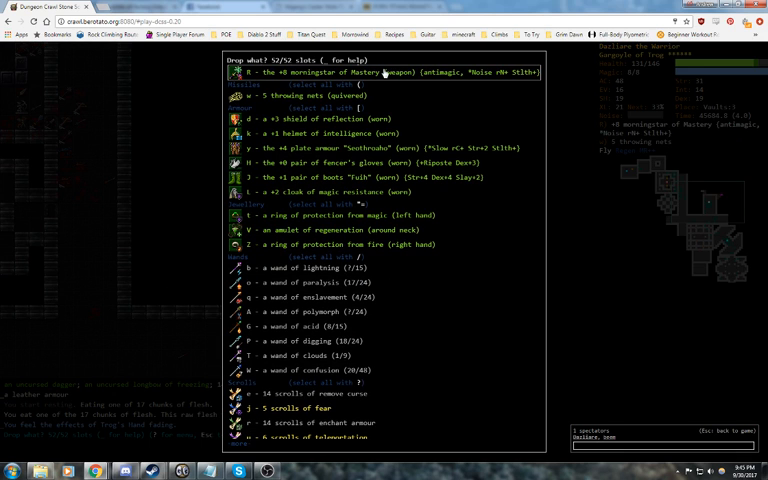
Step: Drop the wand of lightning to free a slot, then close the inventory listing
key("Escape")
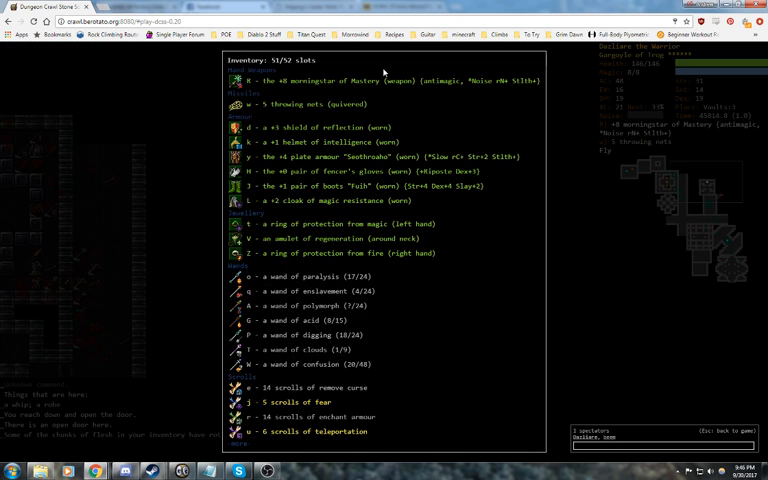
key("Escape")
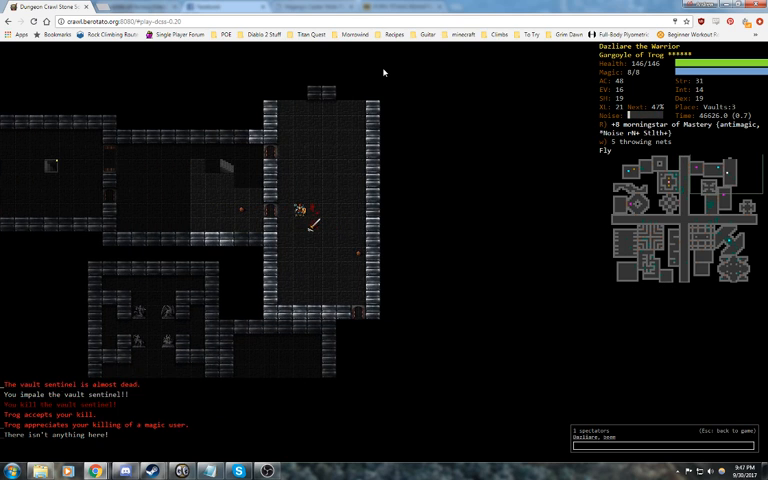
Step: View the Vaults:3 whole-level map and its reference, then close it
key("o")
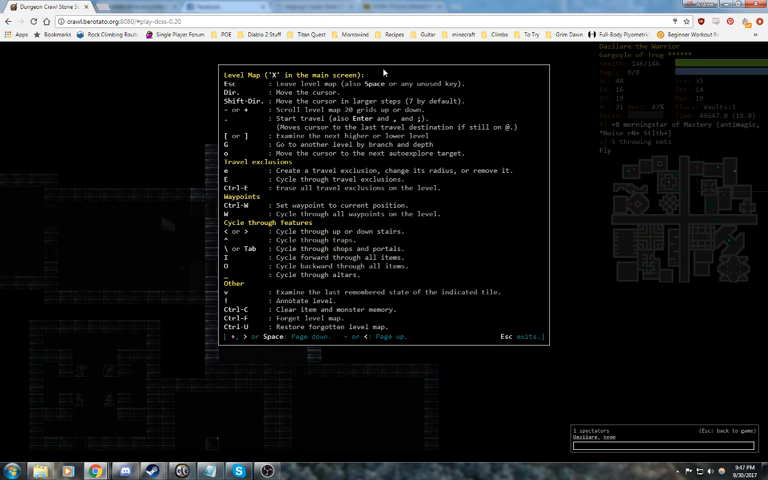
key("Escape")
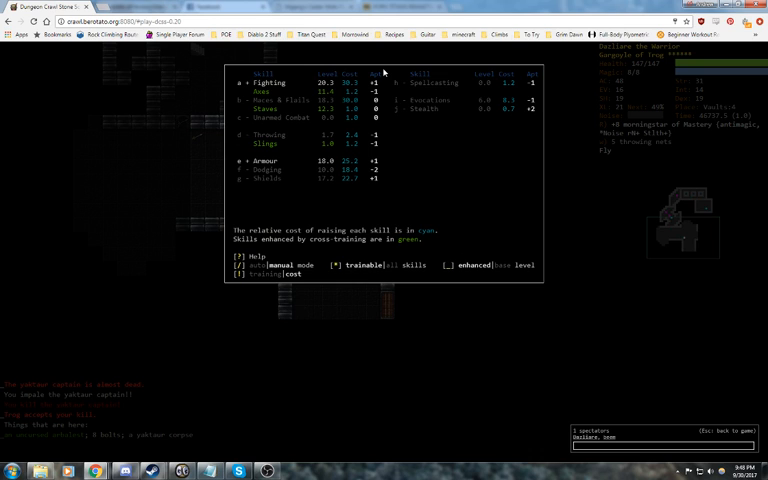
Step: Close the skills overview and return to the dungeon view
key("Escape")
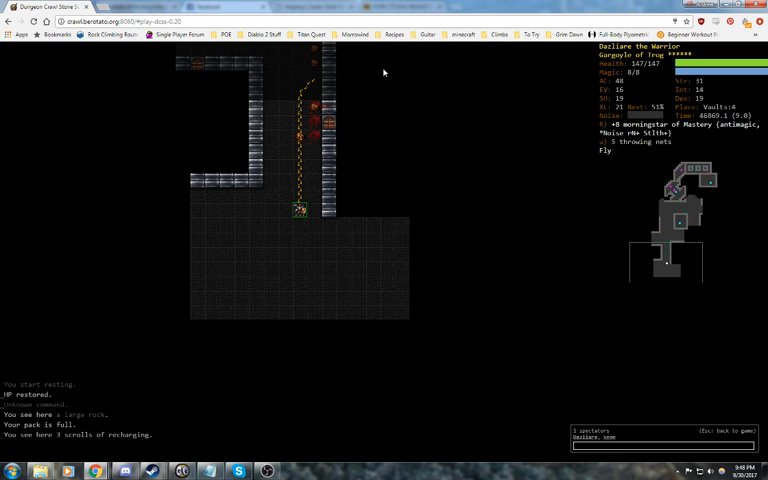
Step: Use the floor scrolls of recharging on the wand of clouds and another wand
key("v")
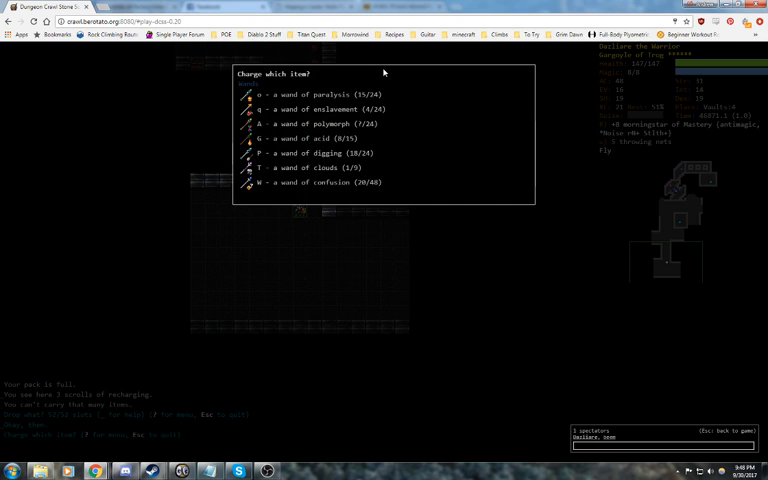
key("T")
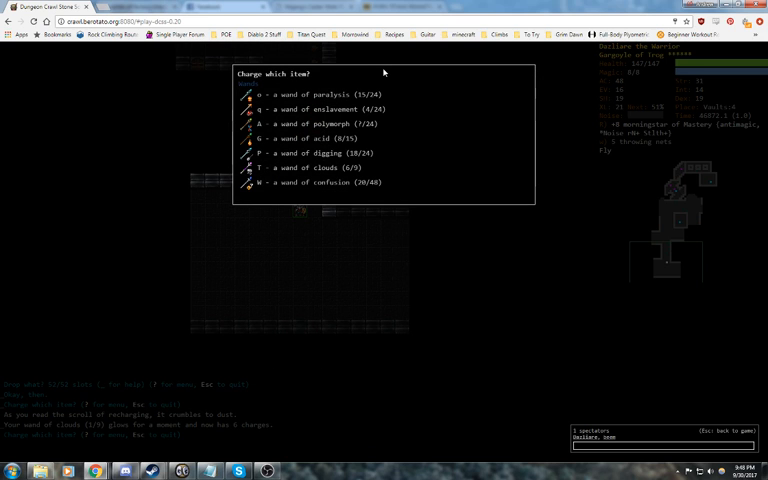
key("P")
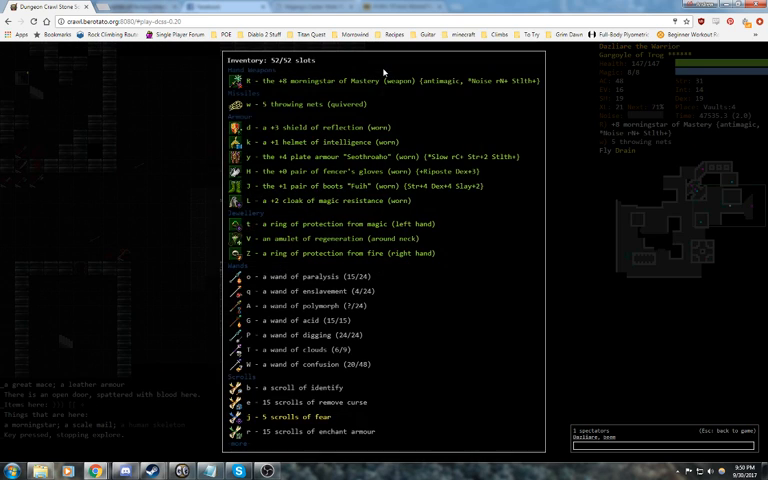
Step: Dismiss the inventory list to resume exploring Vaults:4
key("Escape")
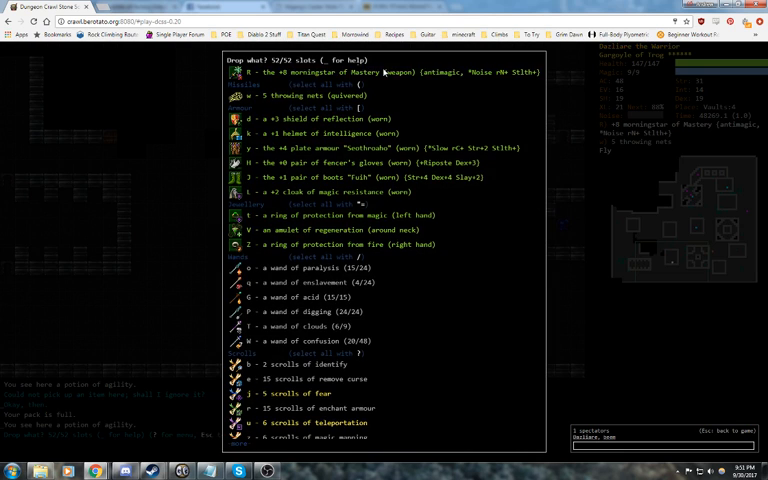
Step: Scroll down through the carried items in the Drop menu to find junk
scroll("down", 3)
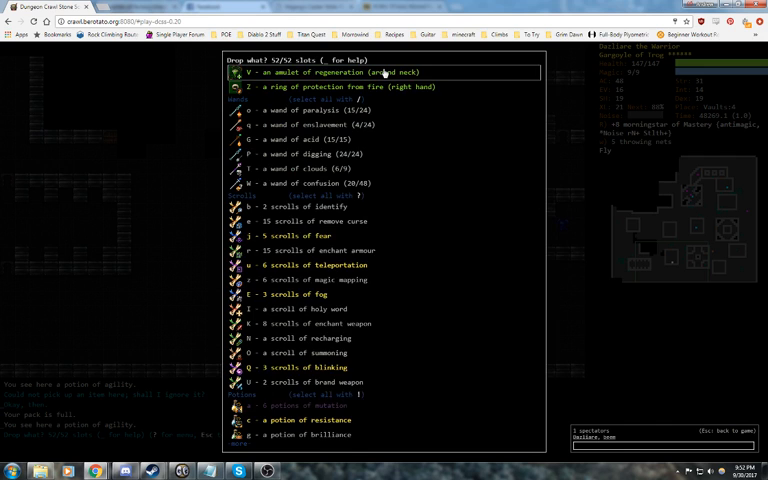
scroll("down", 3)
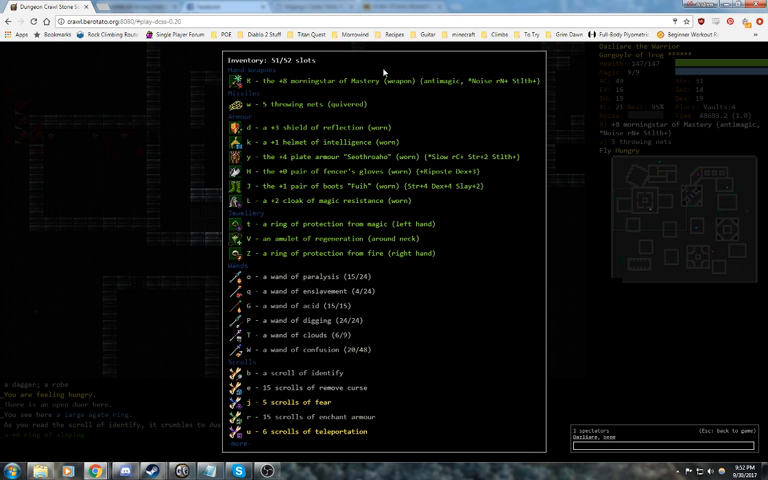
Step: Close the inventory after identifying the ring of slaying and return to the map
key("Escape")
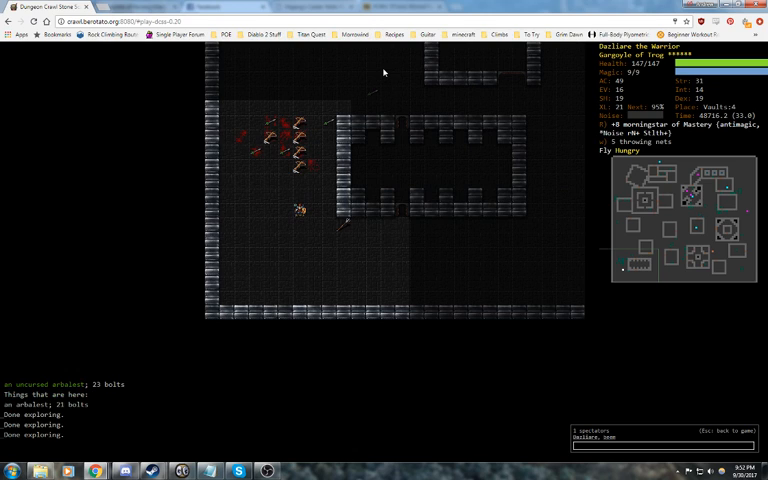
mouse_move(303, 450)
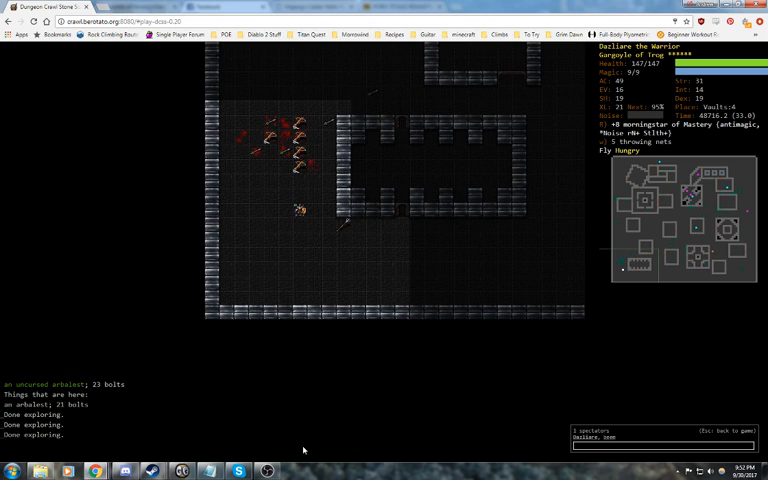